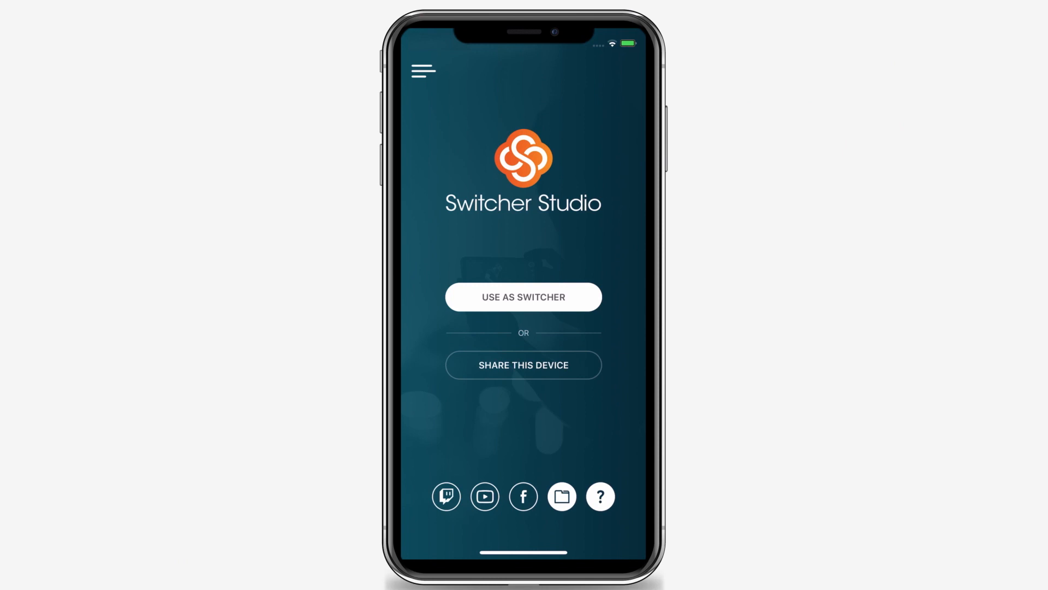
# Use the phone as the switcher and mark the WE ARE LIVE title image among the panel assets.
pyautogui.click(523, 296)
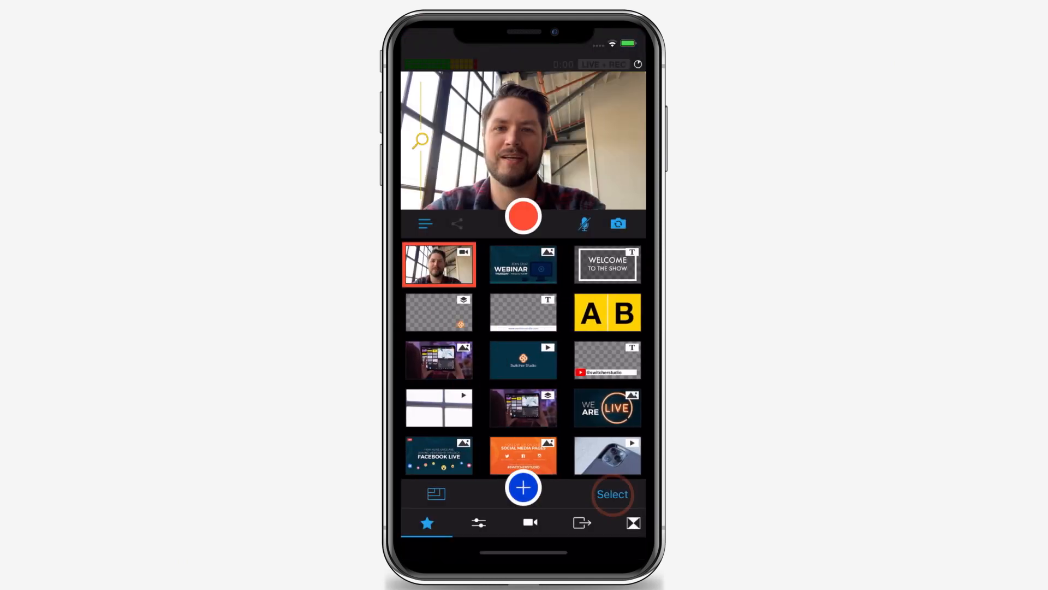
pyautogui.click(611, 494)
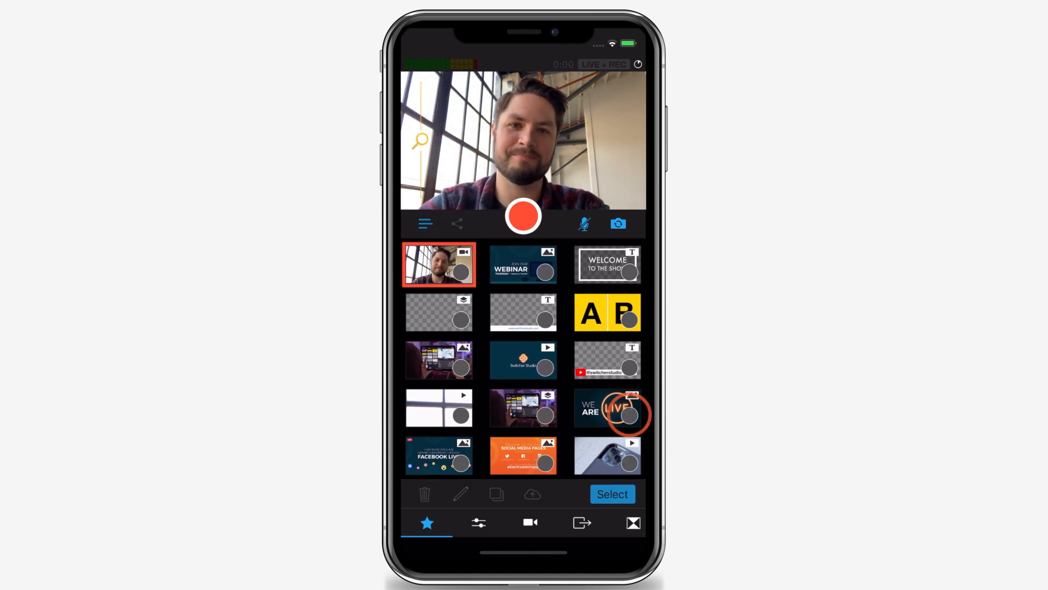
pyautogui.click(627, 415)
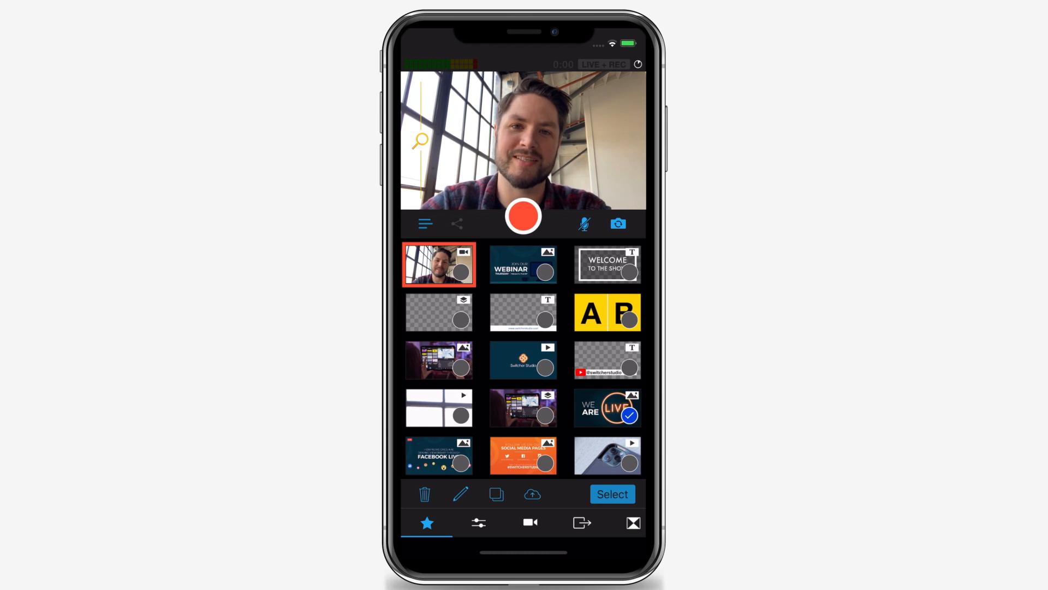
pyautogui.click(532, 493)
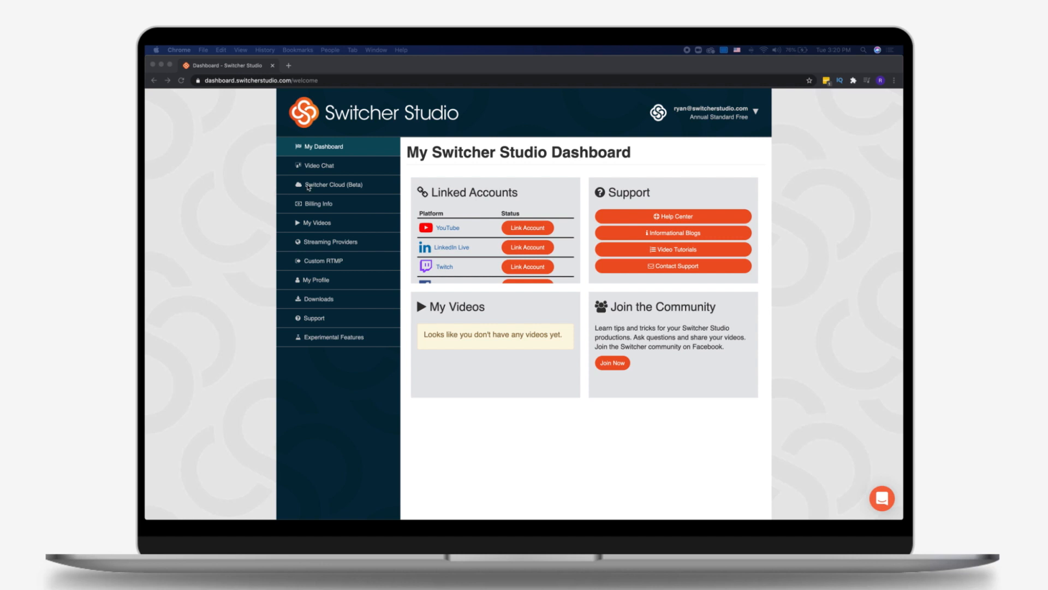
# Upload Title-WeAreLive.jpg from disk into the Switcher Cloud asset library.
pyautogui.click(332, 185)
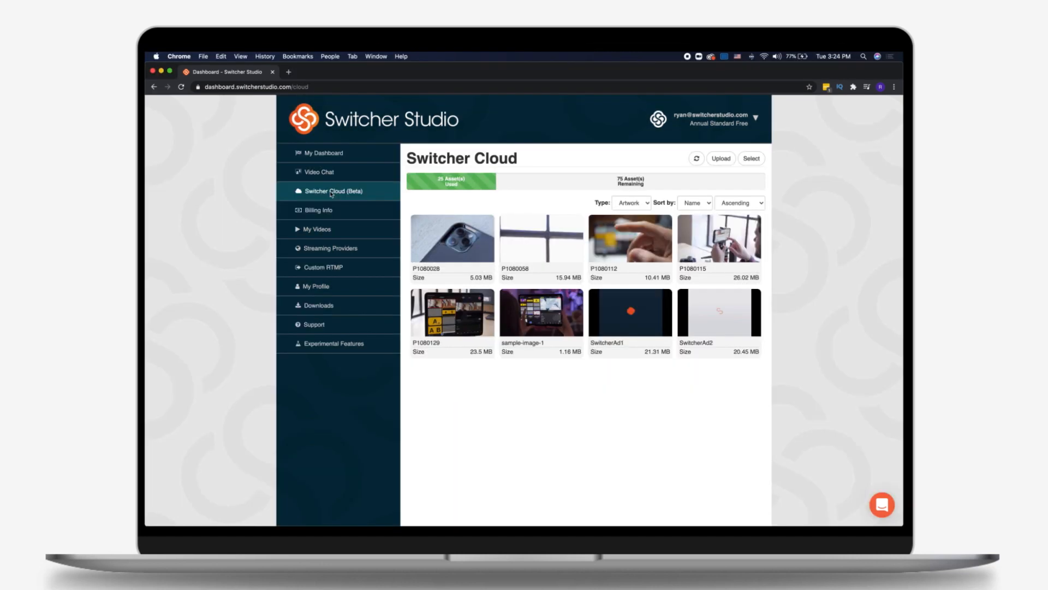
pyautogui.moveTo(374, 192)
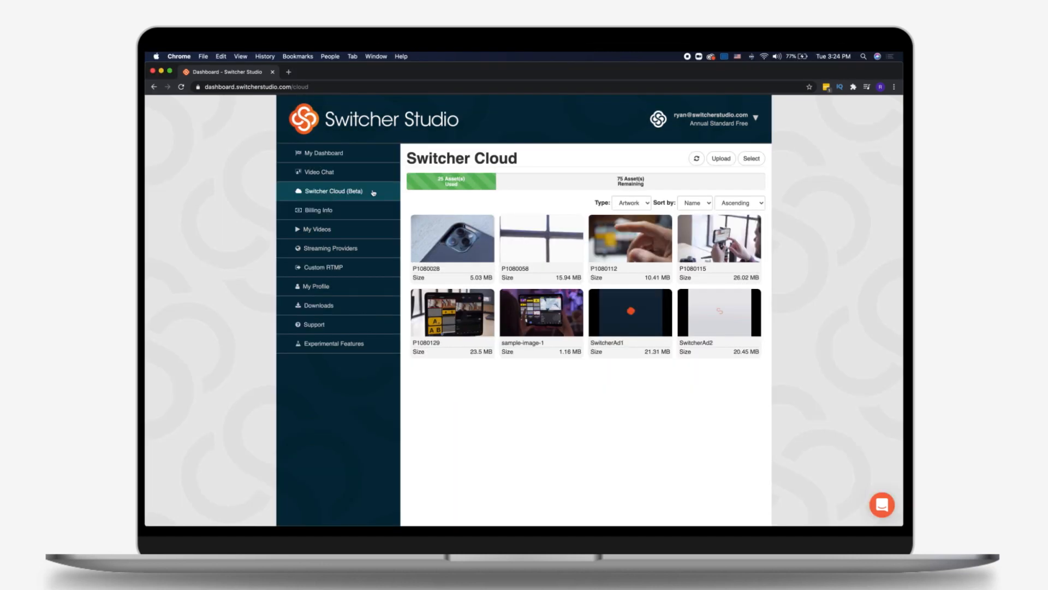
pyautogui.click(721, 158)
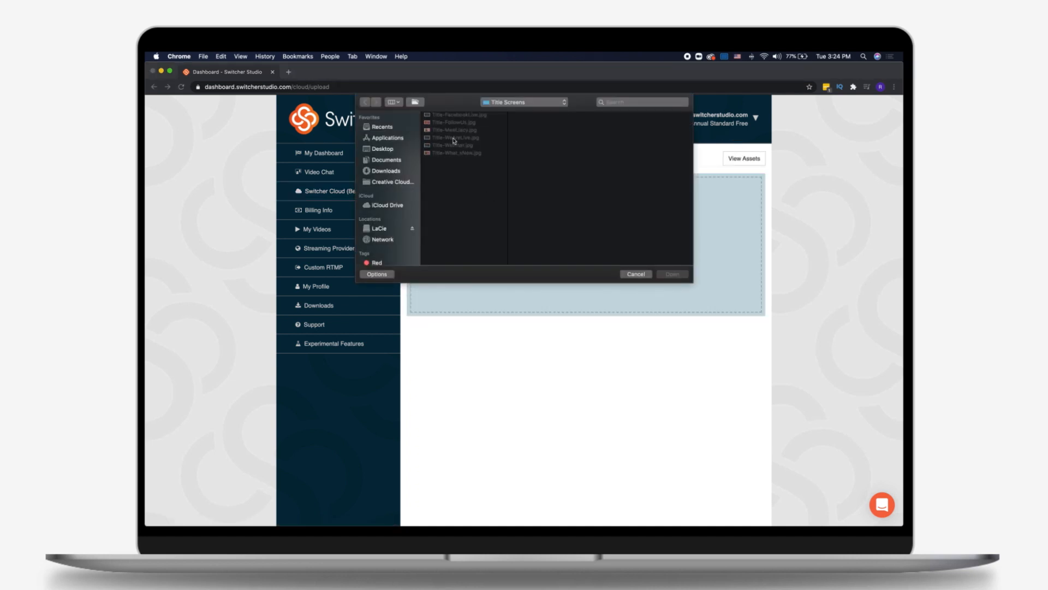
pyautogui.click(459, 138)
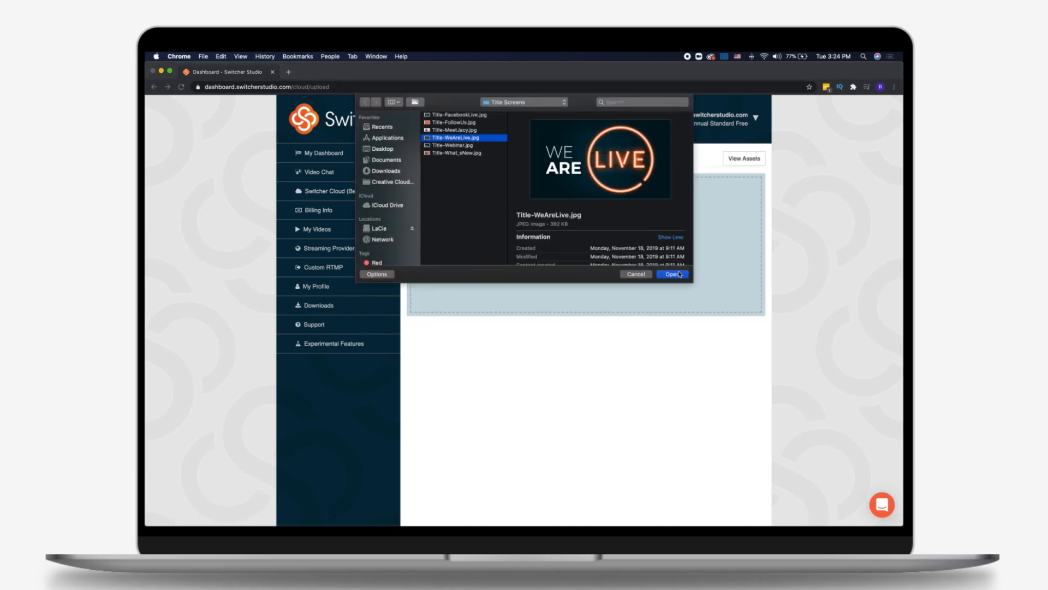
pyautogui.click(674, 274)
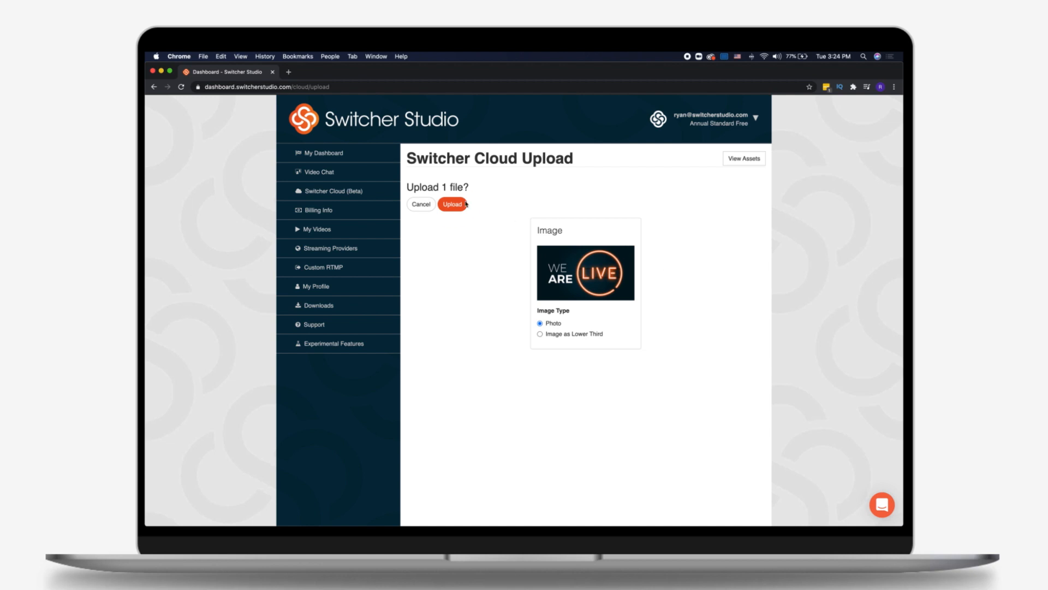
pyautogui.click(451, 205)
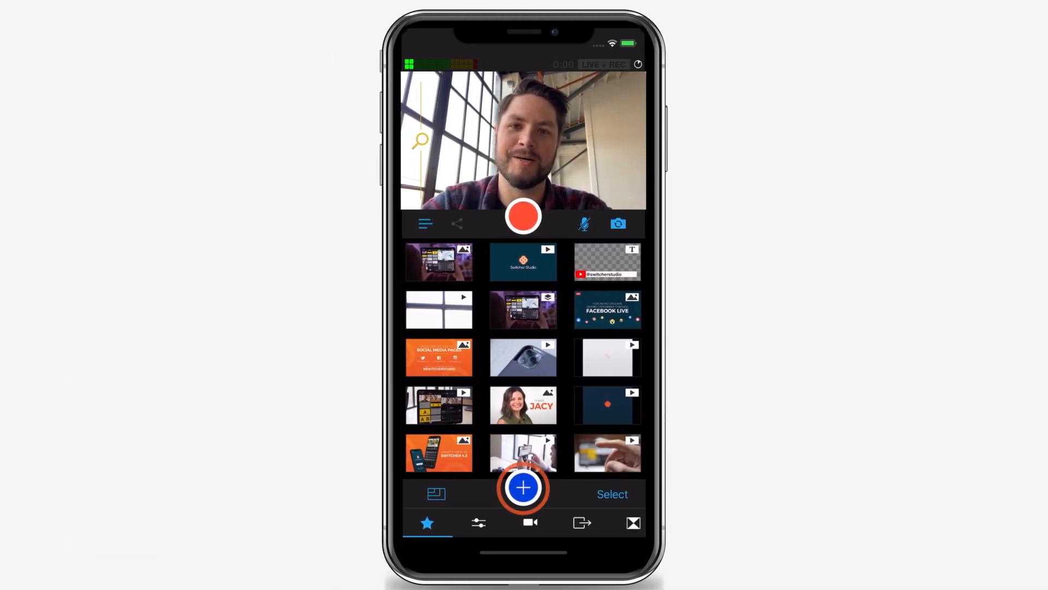
# Add the WE ARE LIVE photo from Switcher Cloud to the phone's production panel assets.
pyautogui.click(523, 487)
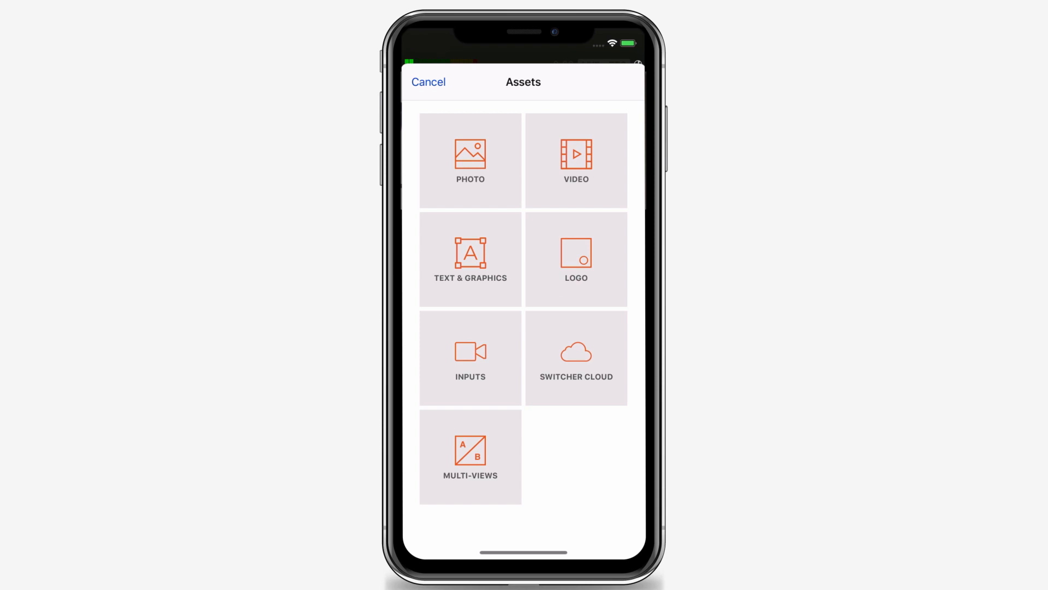
pyautogui.click(576, 154)
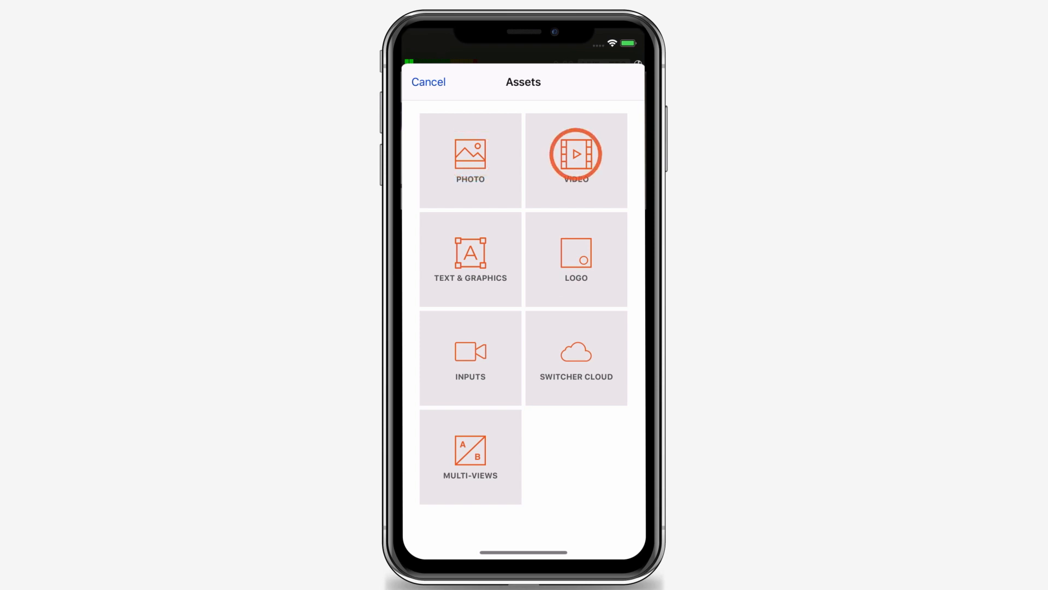
pyautogui.click(469, 160)
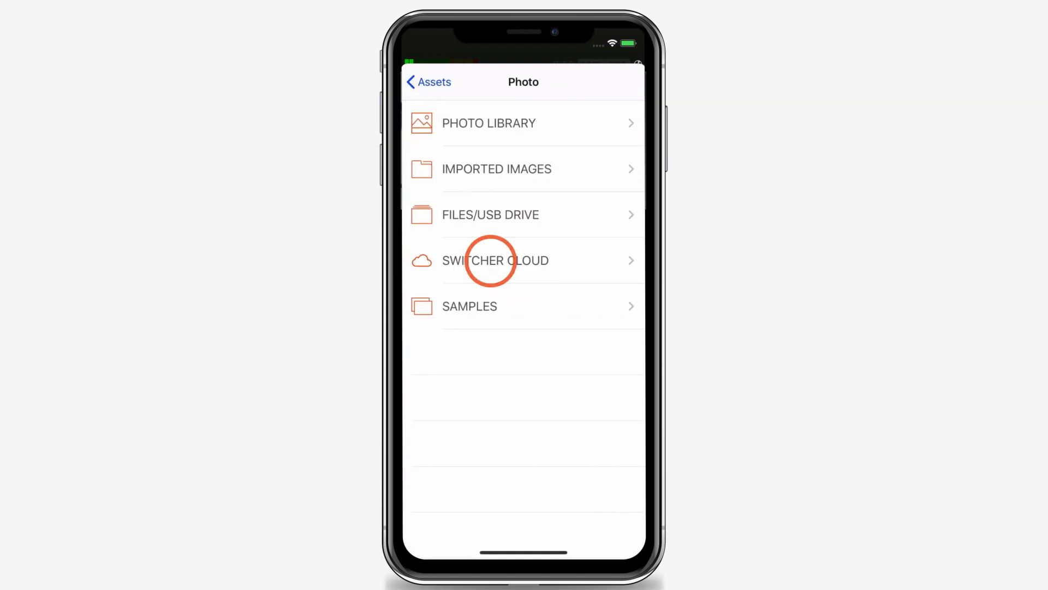
pyautogui.click(495, 259)
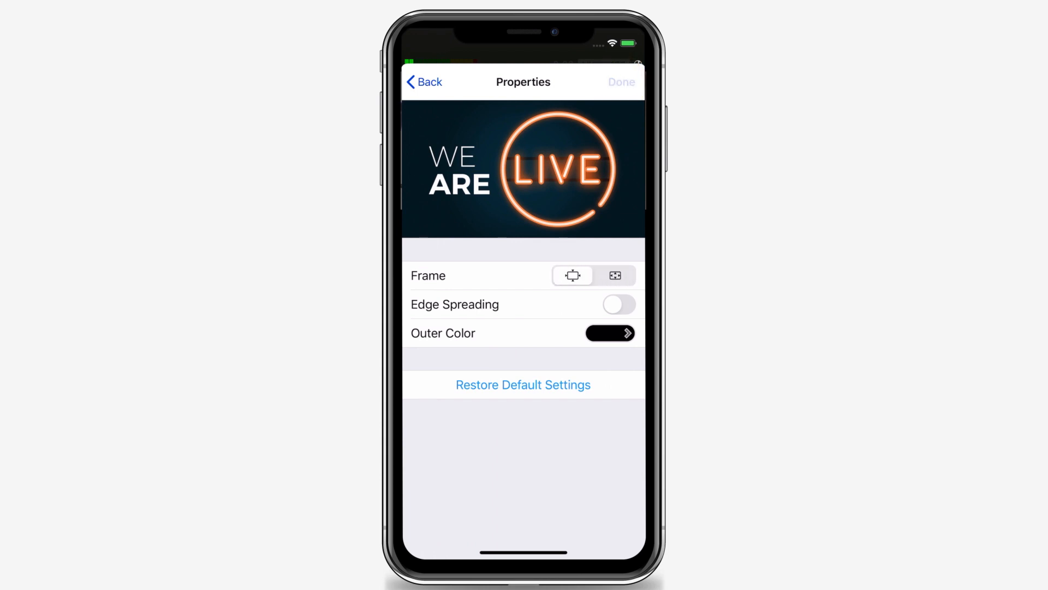
pyautogui.click(422, 82)
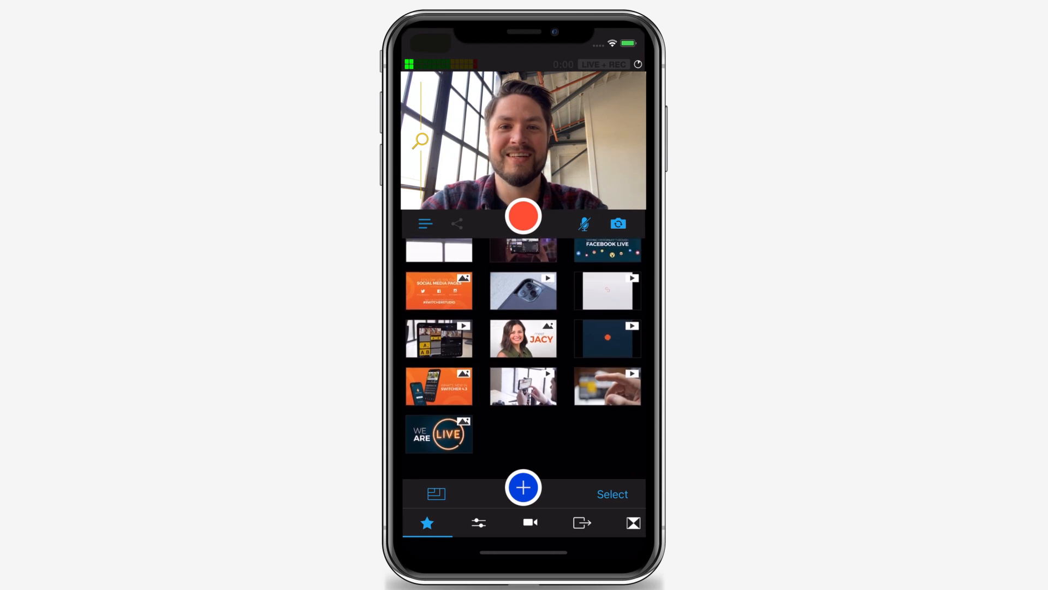
pyautogui.click(439, 433)
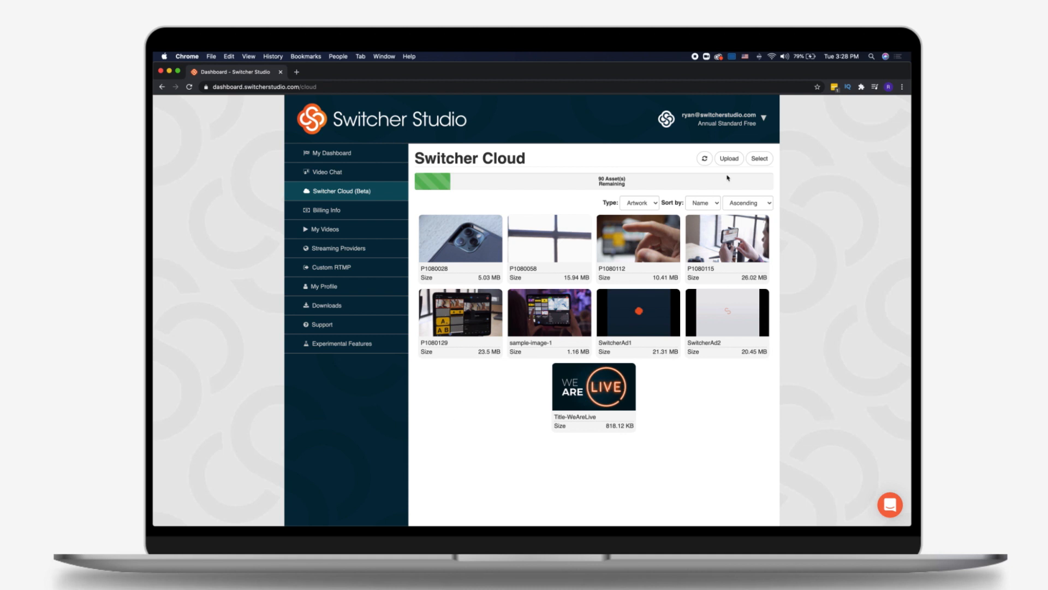
# Select SwitcherAd1 and SwitcherAd2 in the cloud library and delete them.
pyautogui.click(759, 158)
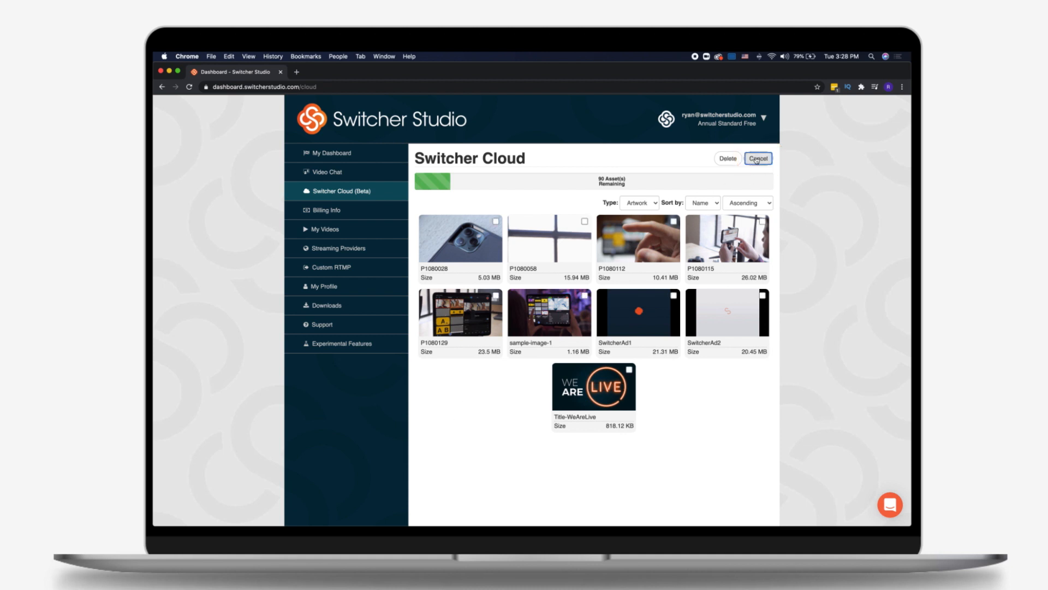
pyautogui.click(674, 295)
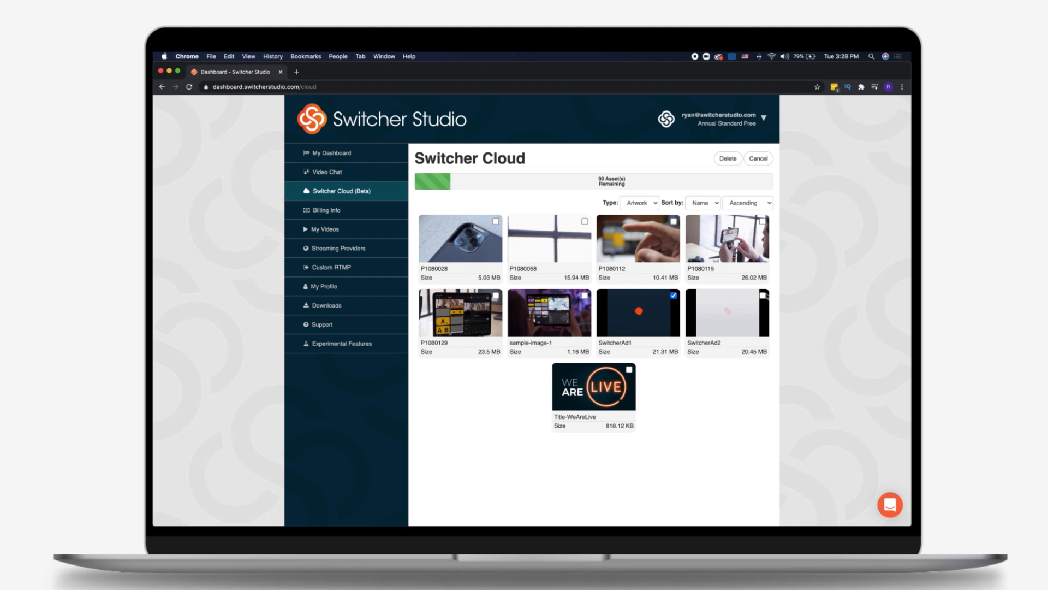
pyautogui.click(762, 296)
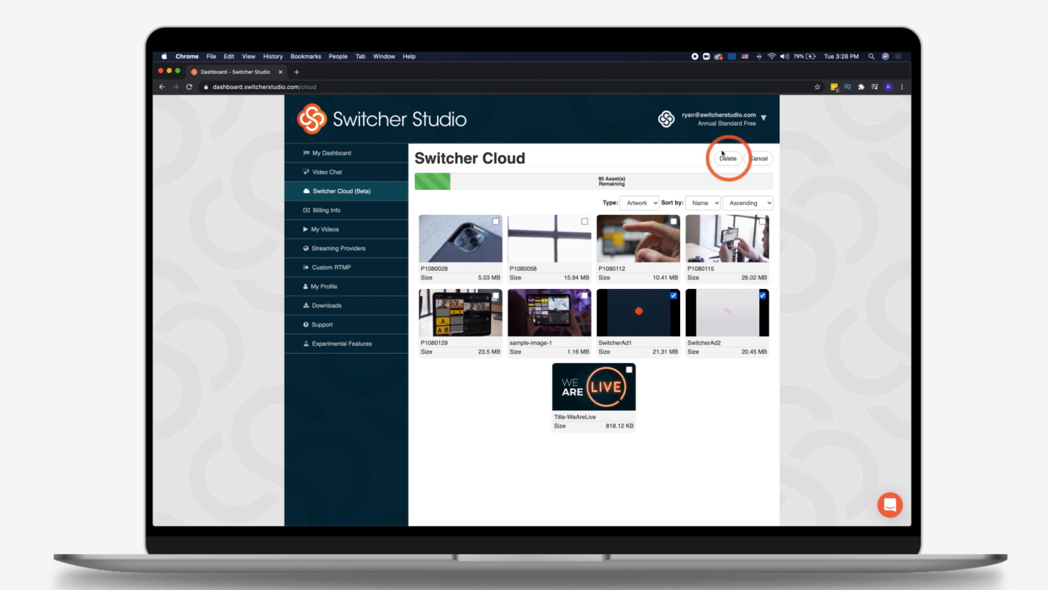
pyautogui.click(727, 159)
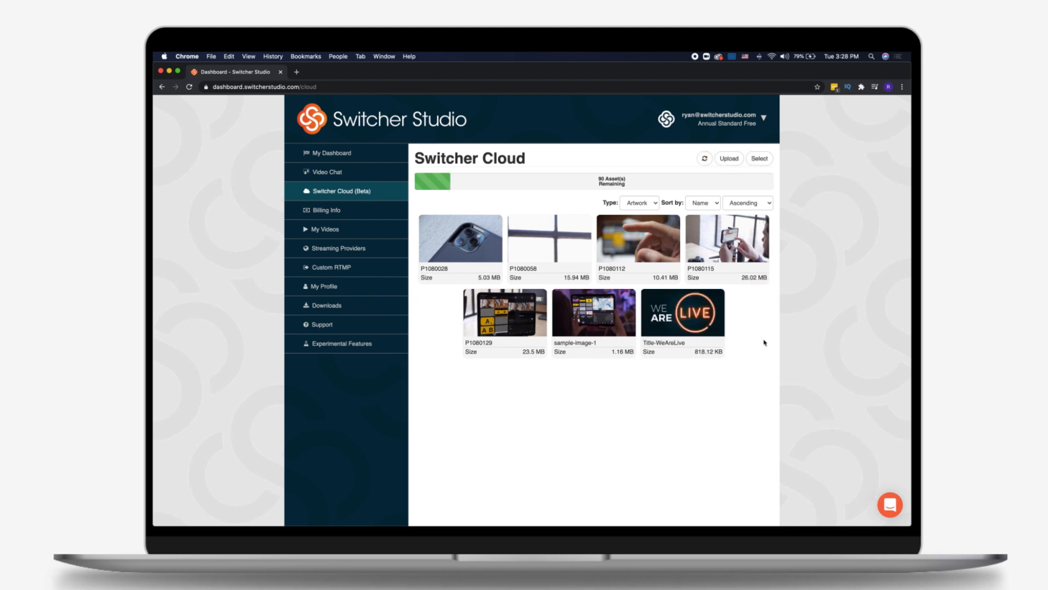